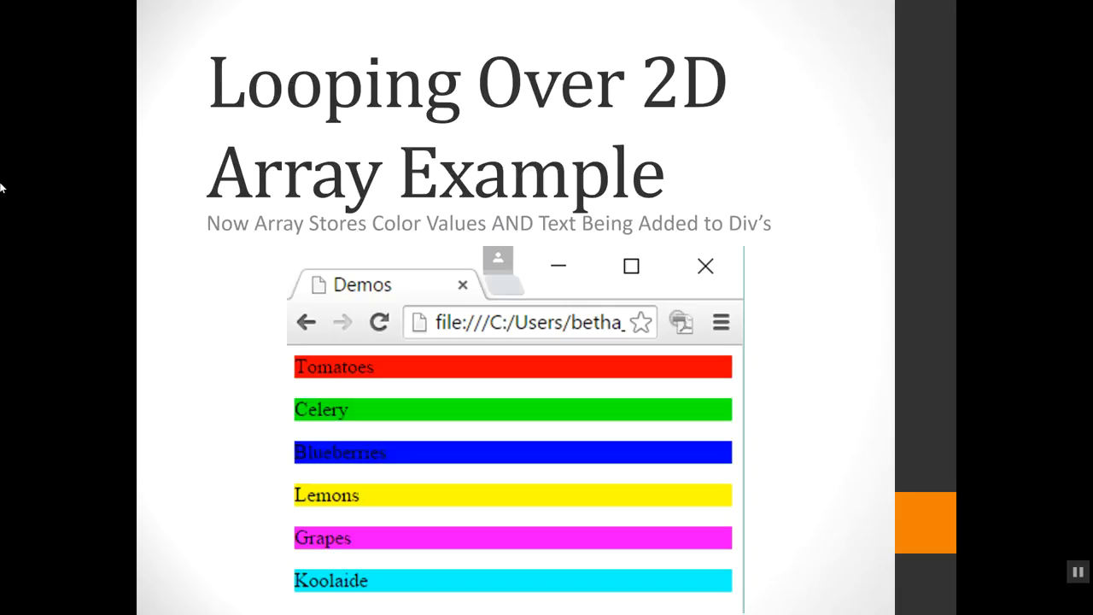
mouse_move(423, 577)
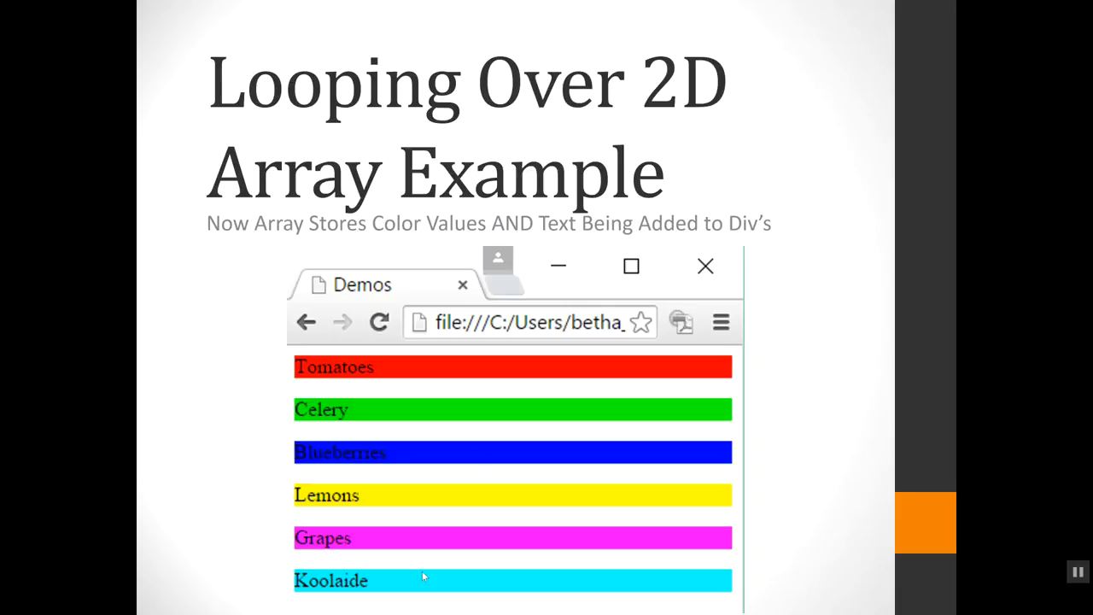
mouse_move(478, 469)
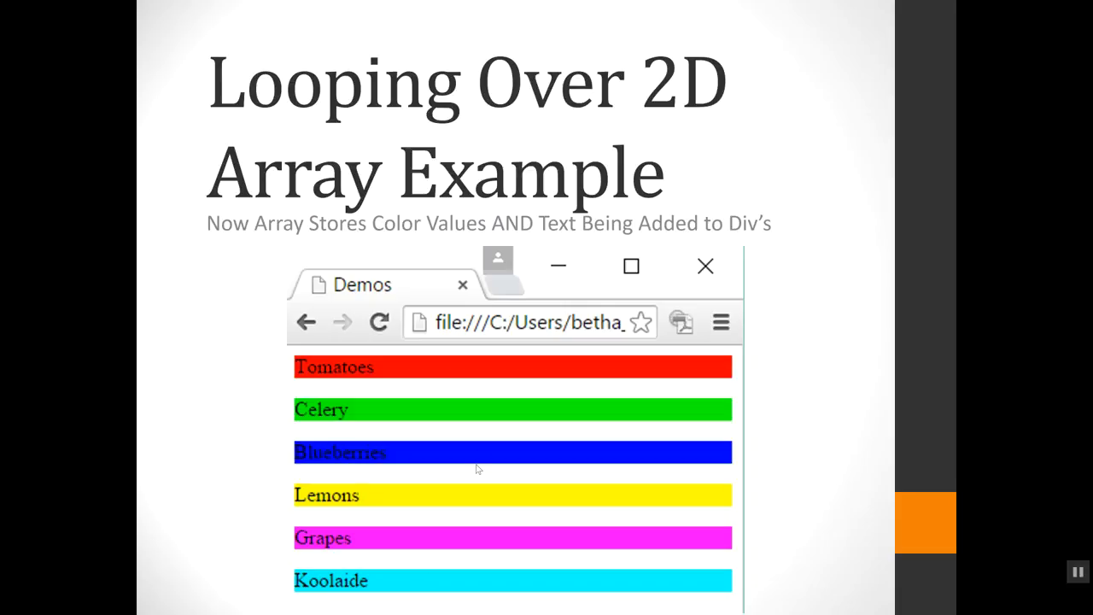
mouse_move(503, 405)
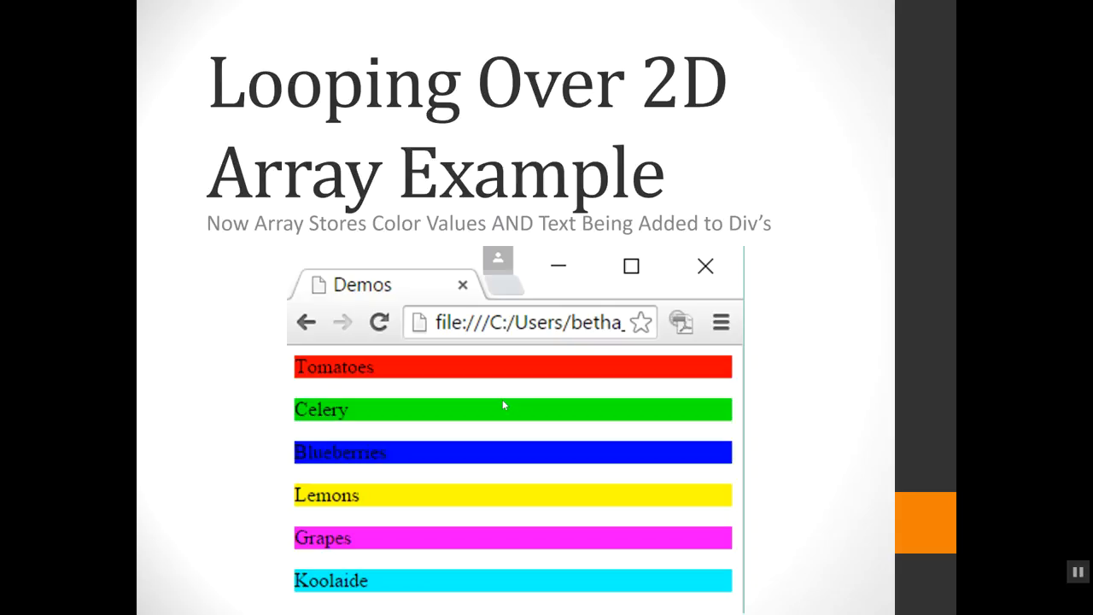
mouse_move(503, 404)
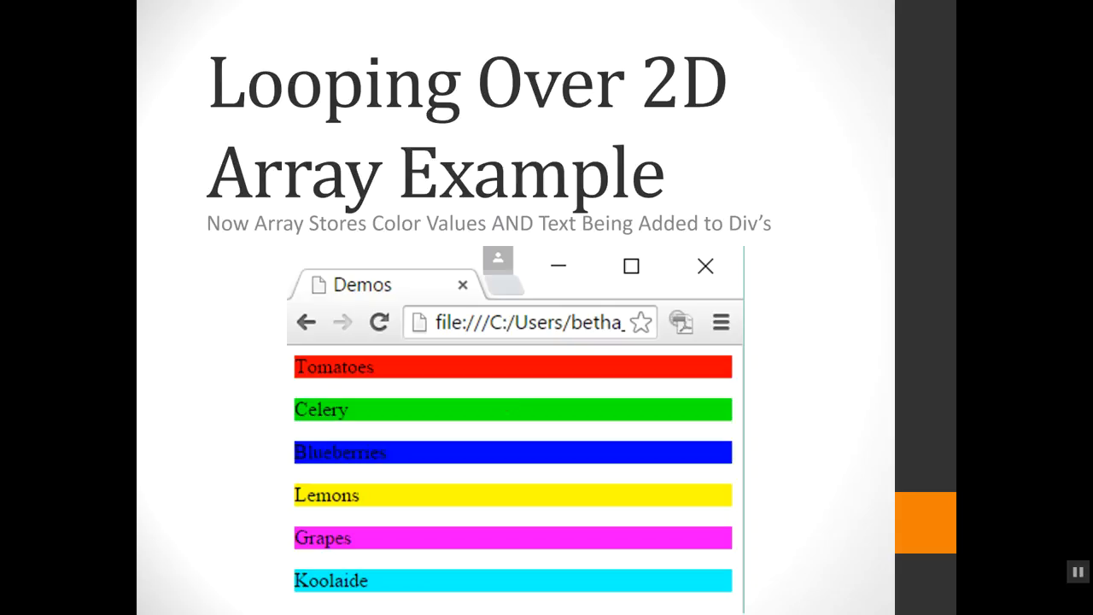
mouse_move(409, 376)
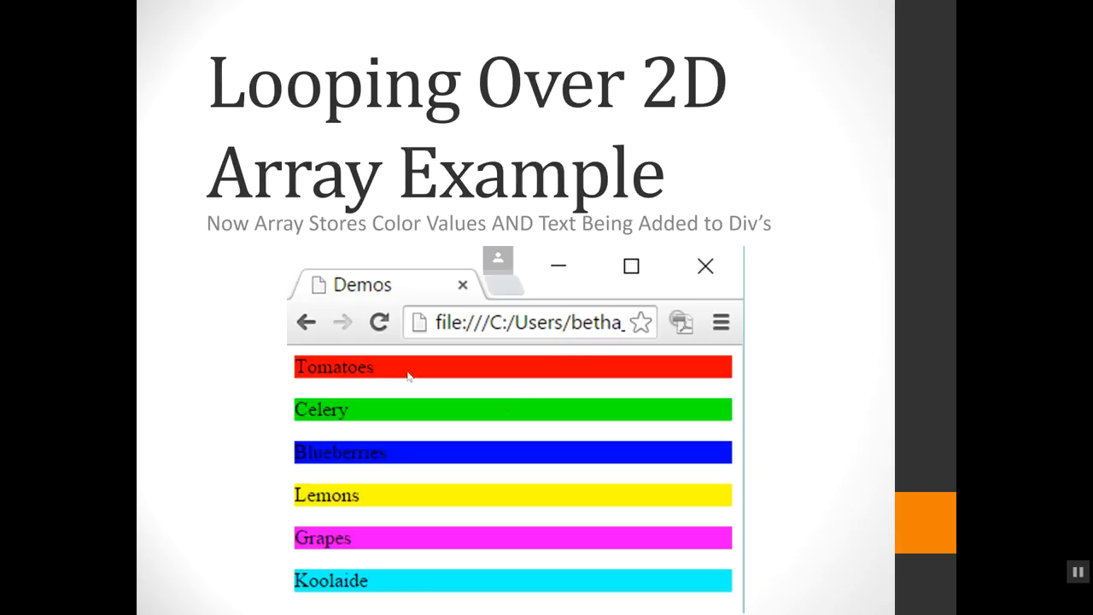
mouse_move(431, 498)
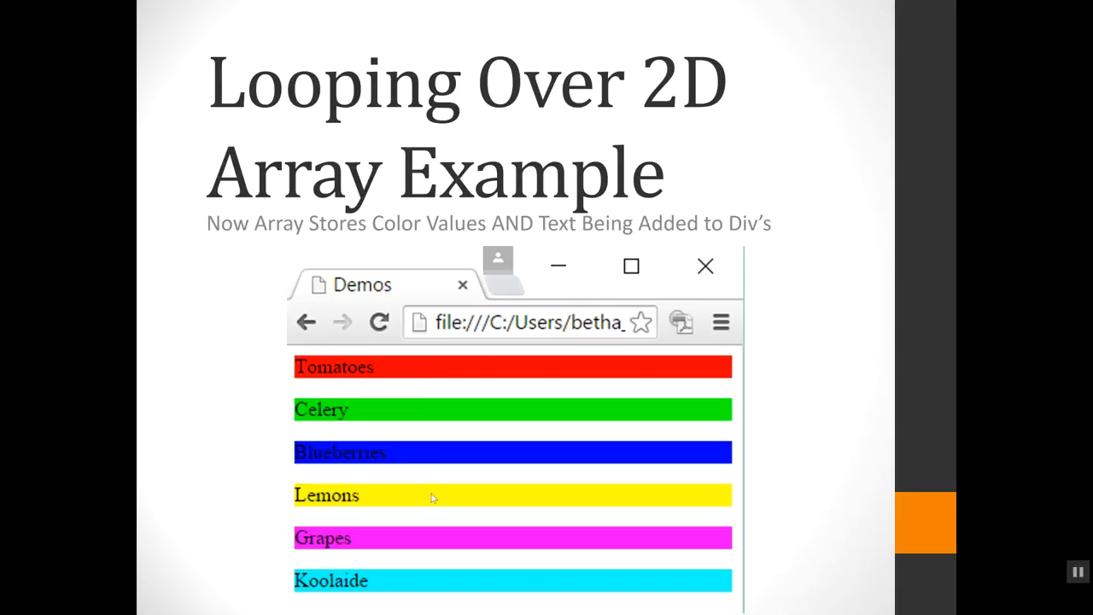
mouse_move(790, 386)
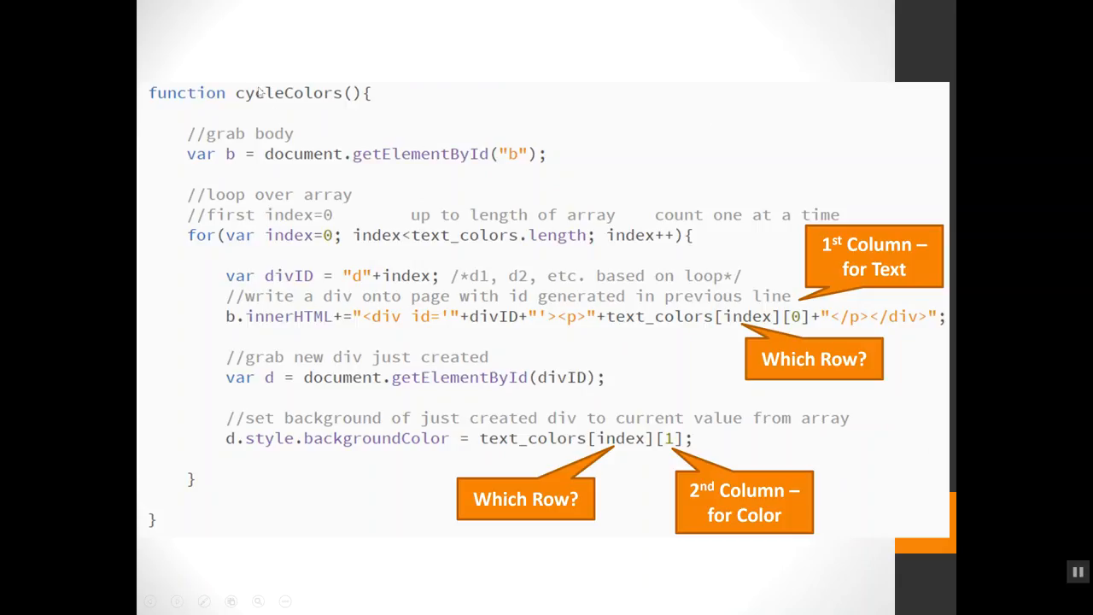
mouse_move(361, 125)
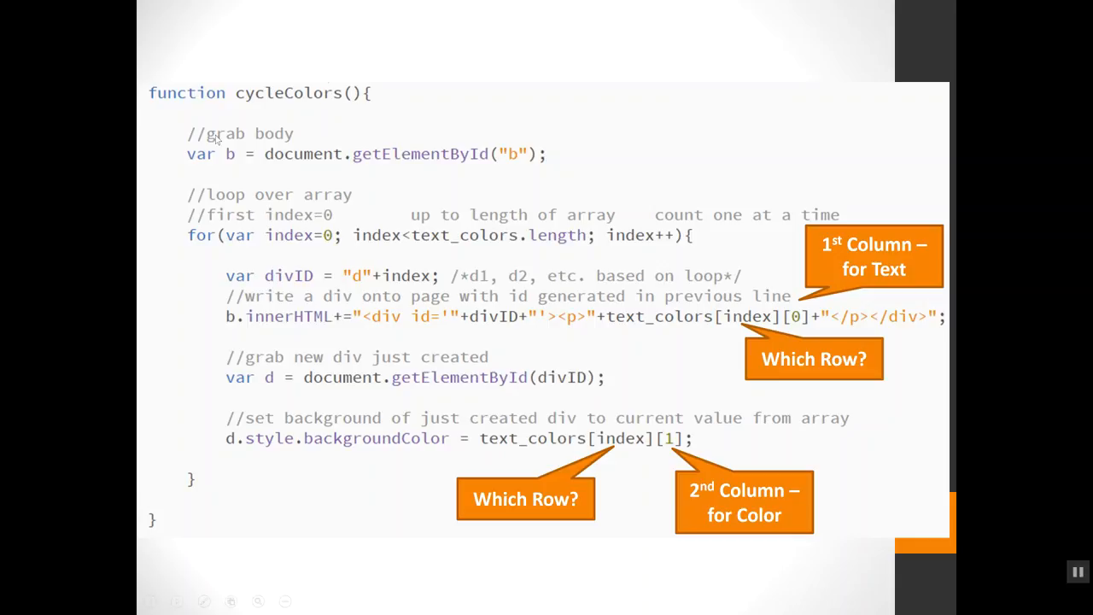
mouse_move(227, 171)
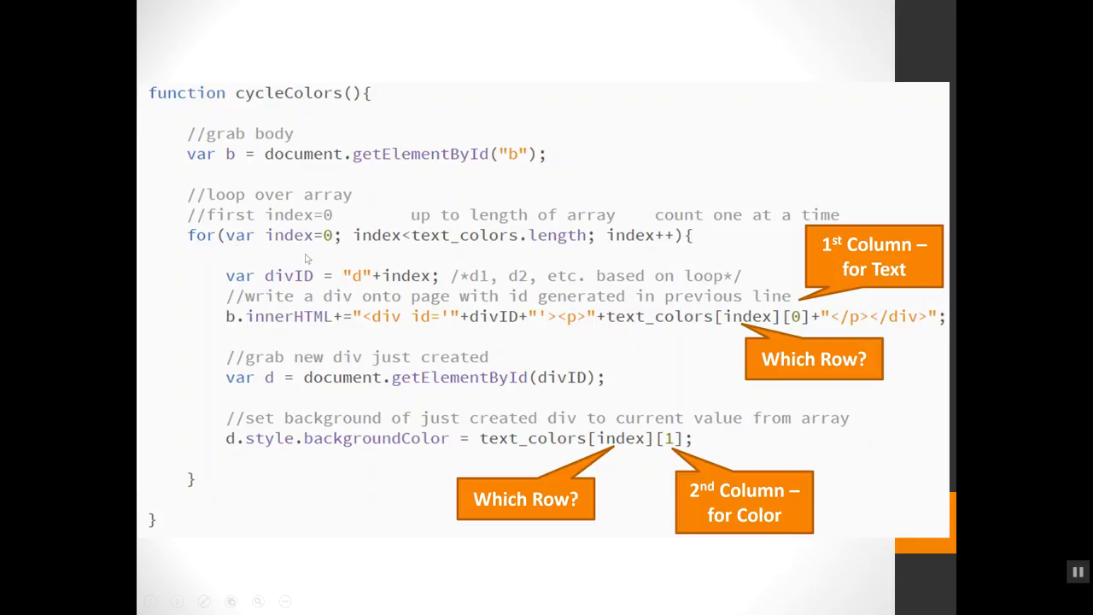
mouse_move(461, 243)
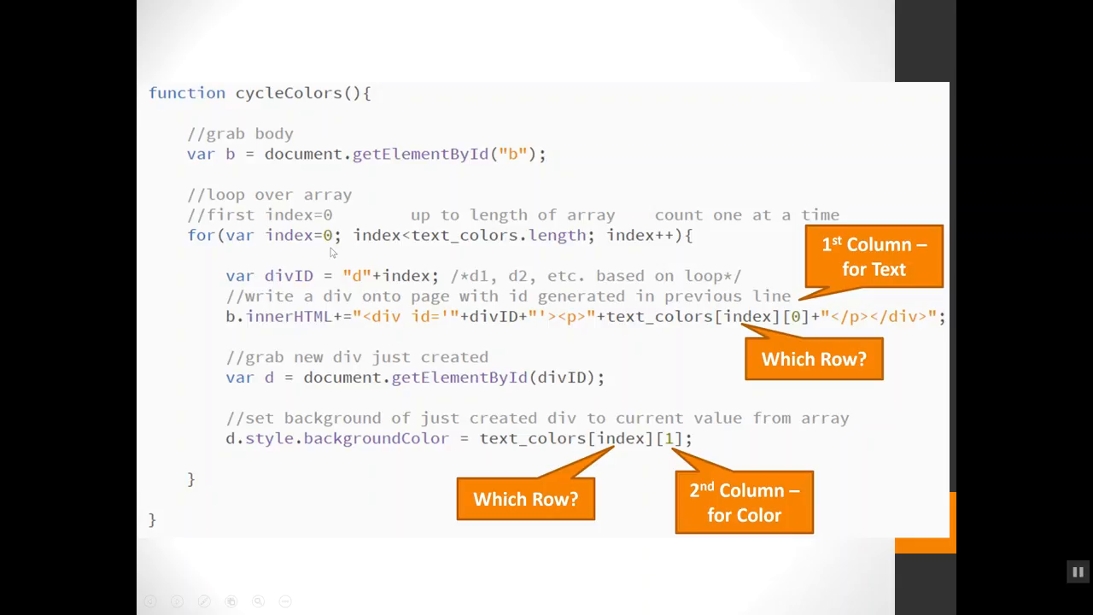
mouse_move(267, 264)
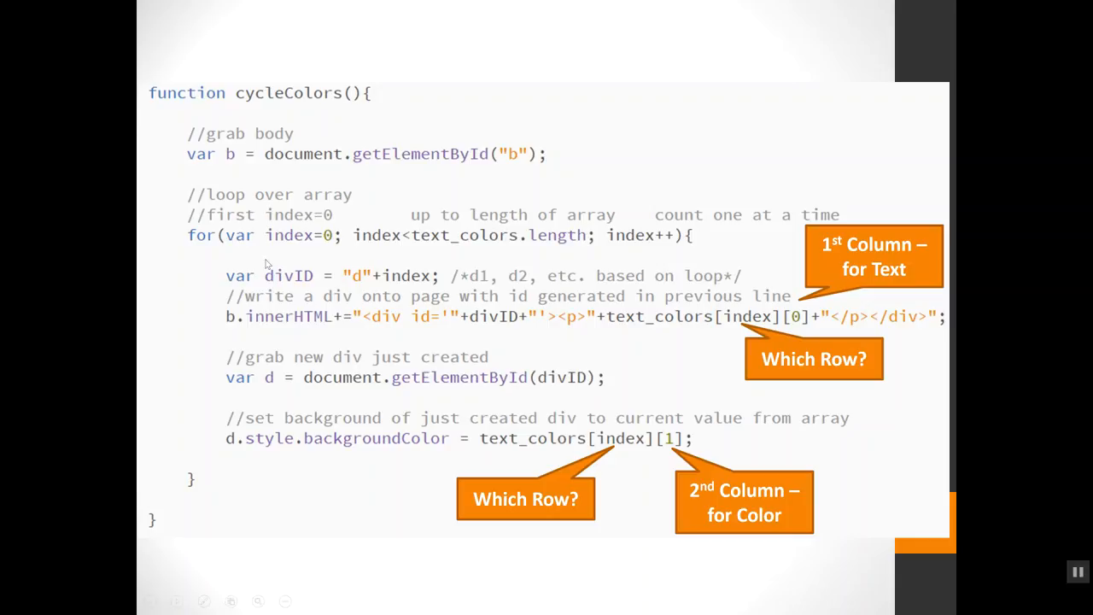
mouse_move(370, 294)
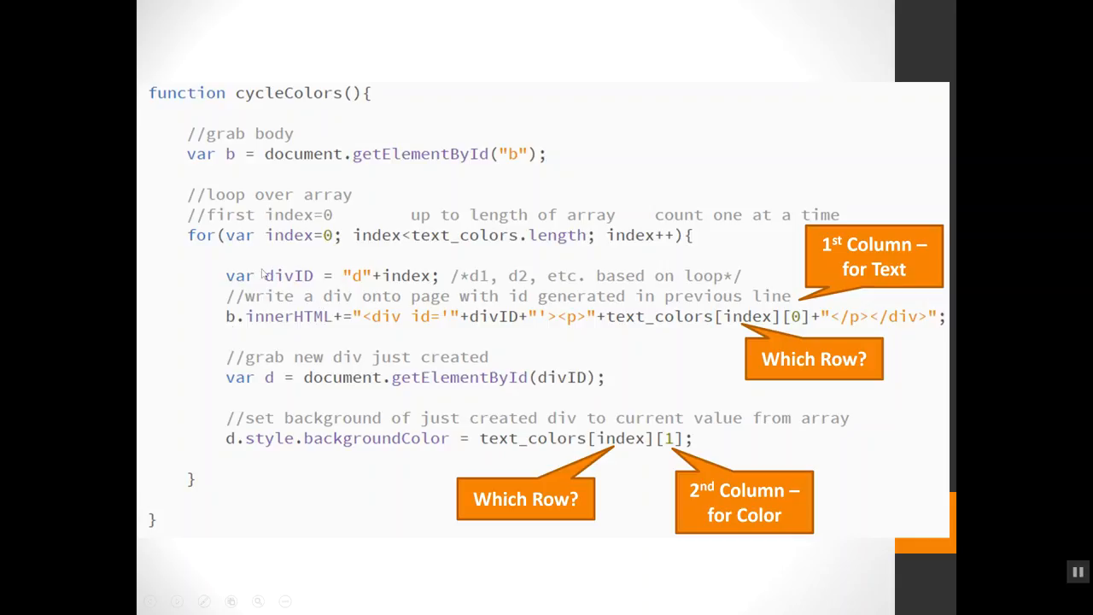
mouse_move(254, 331)
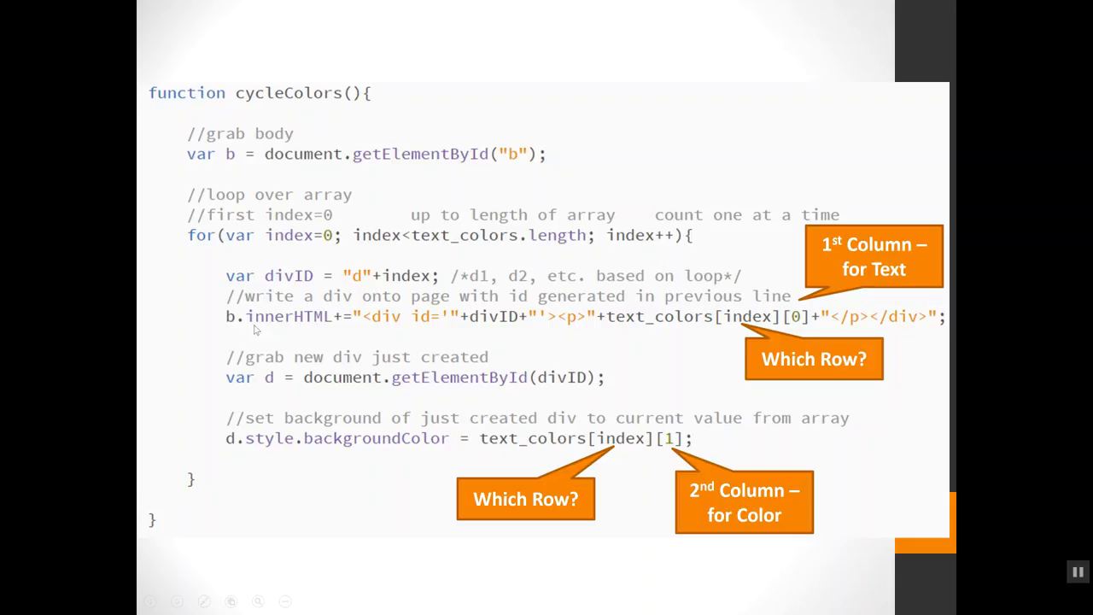
mouse_move(352, 328)
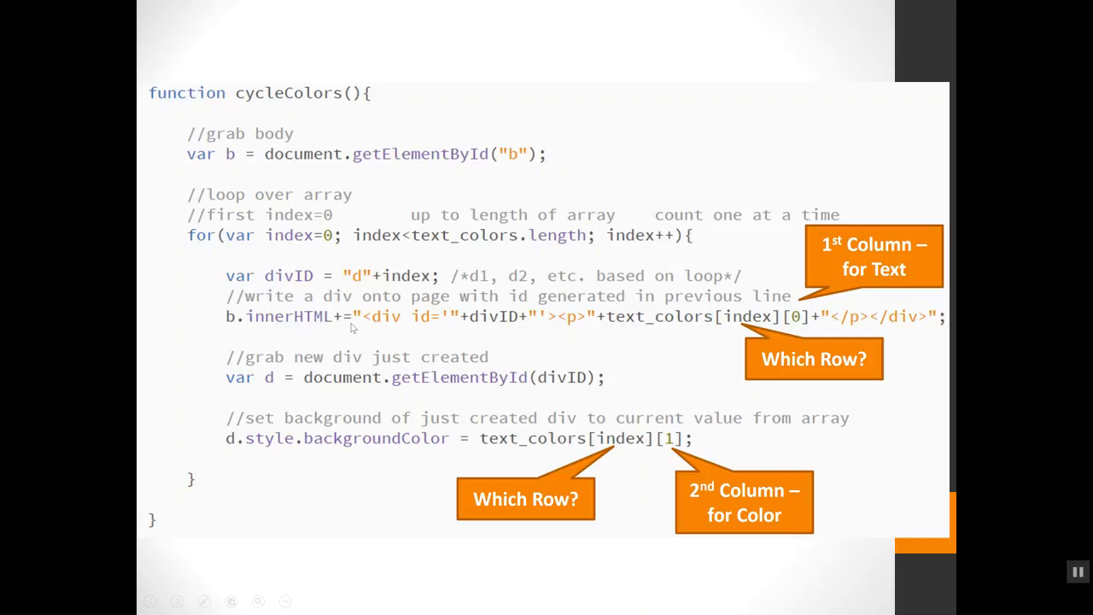
mouse_move(381, 335)
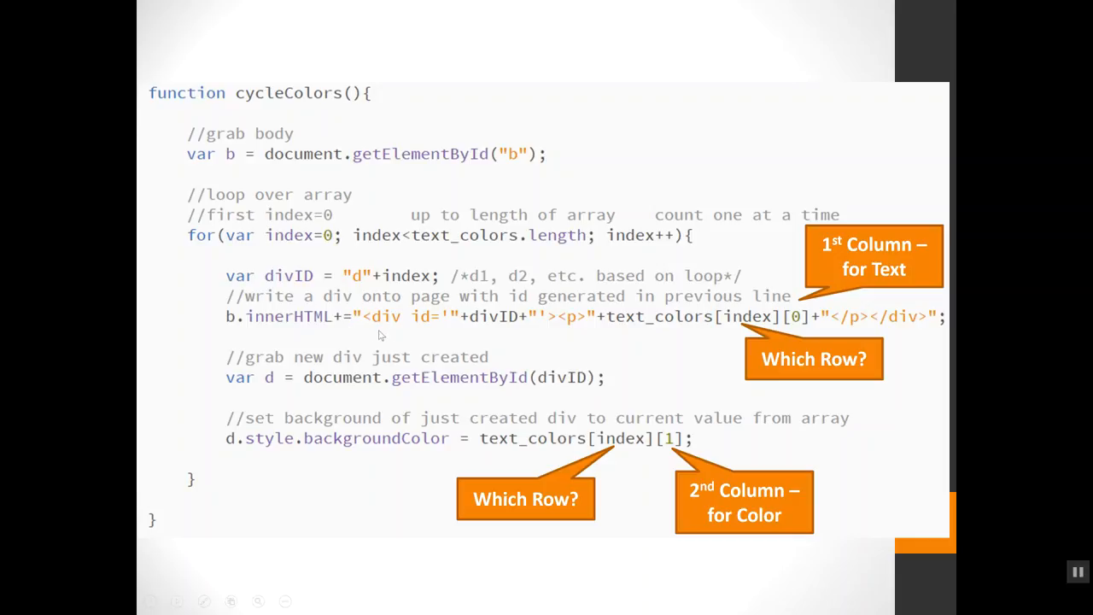
mouse_move(404, 331)
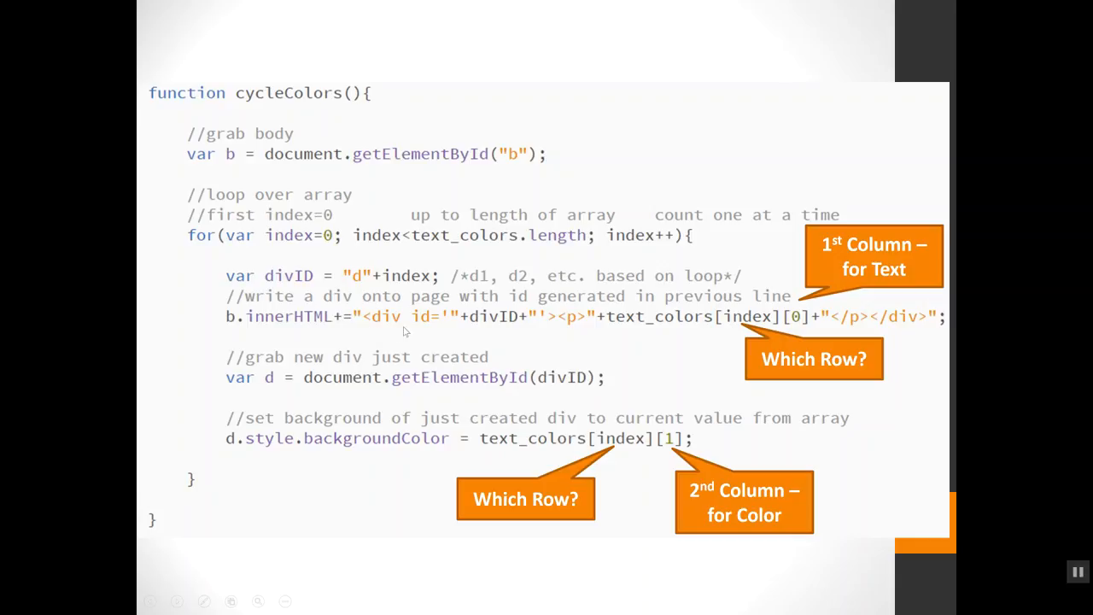
mouse_move(504, 316)
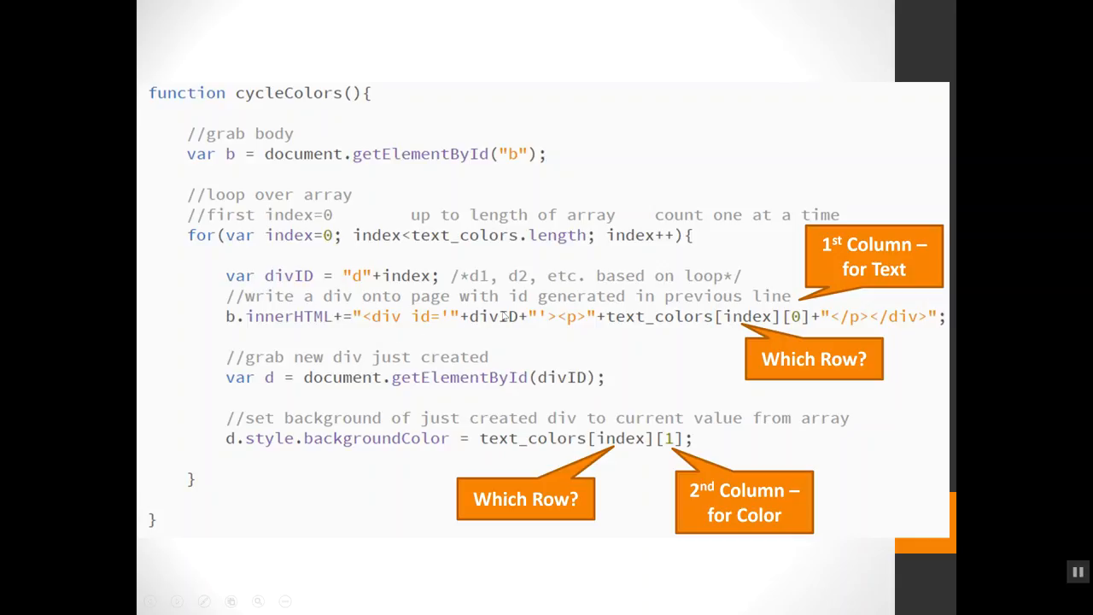
mouse_move(331, 286)
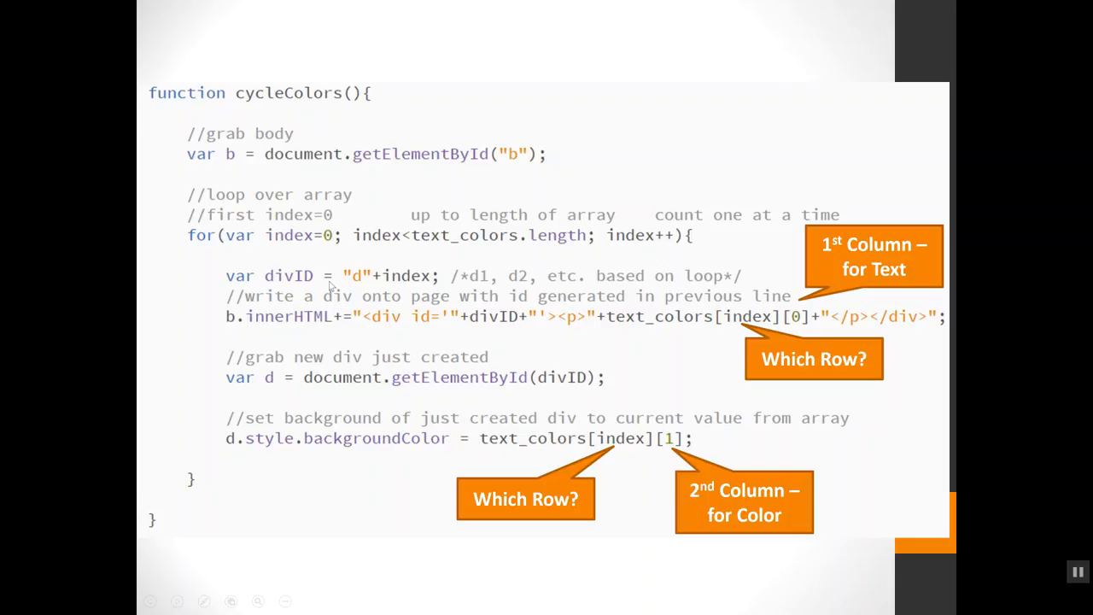
mouse_move(589, 336)
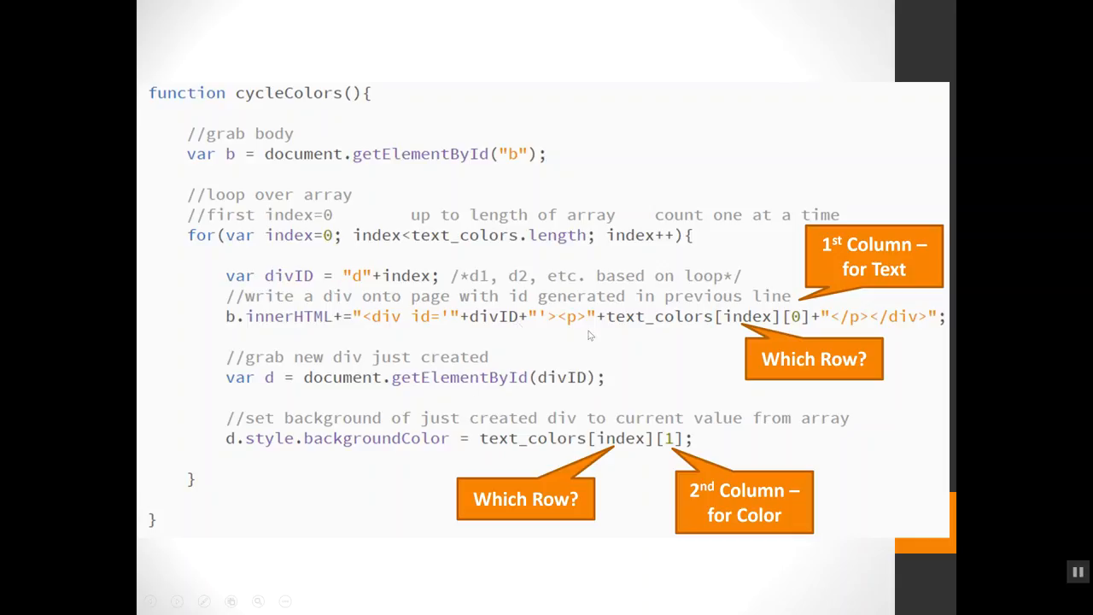
mouse_move(574, 341)
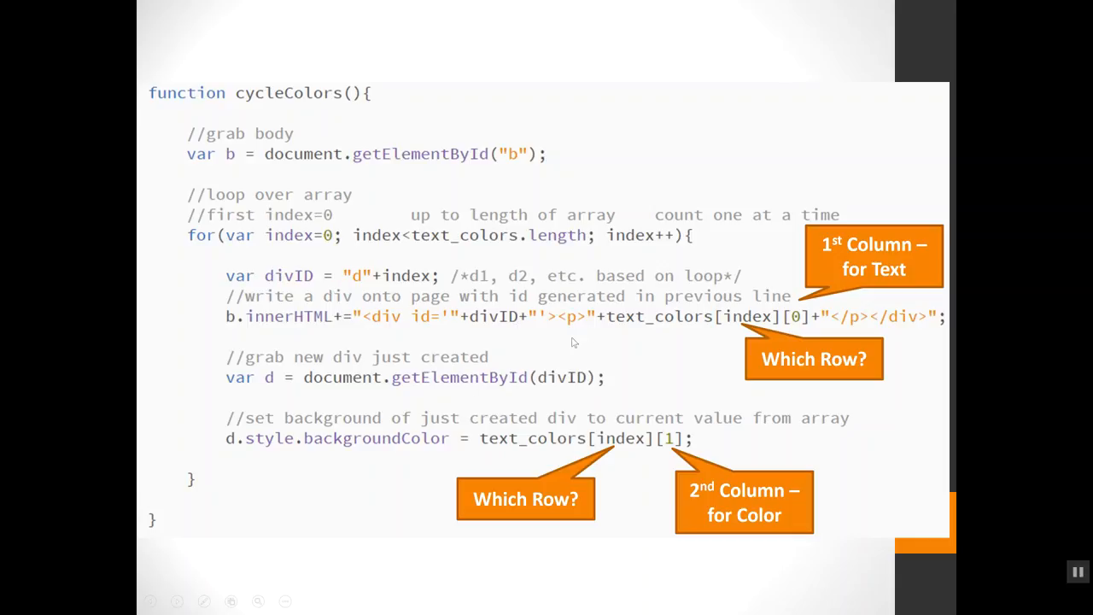
mouse_move(615, 336)
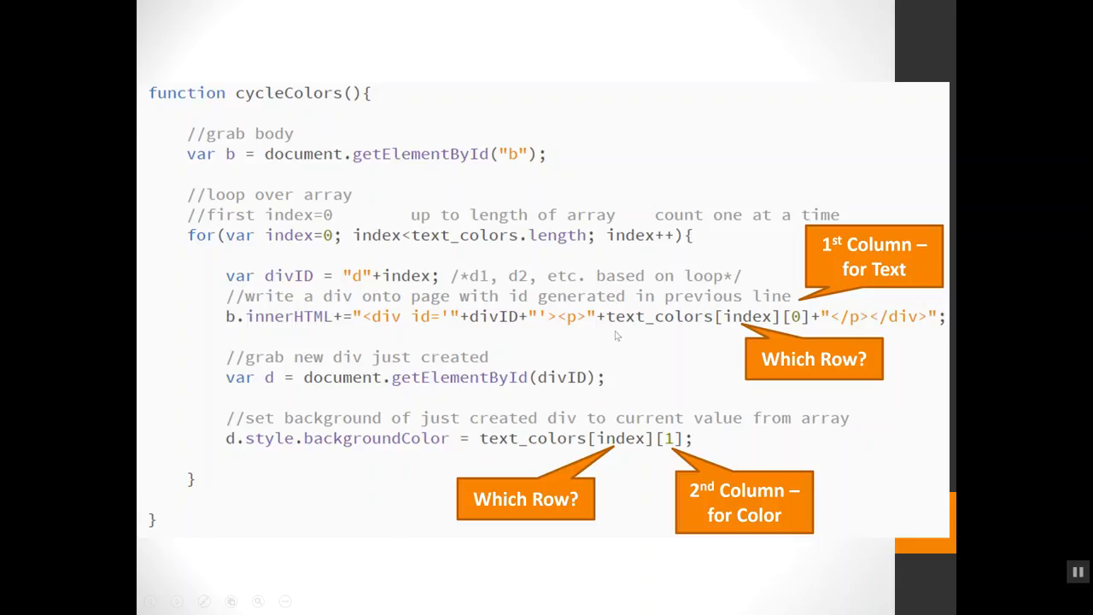
mouse_move(750, 332)
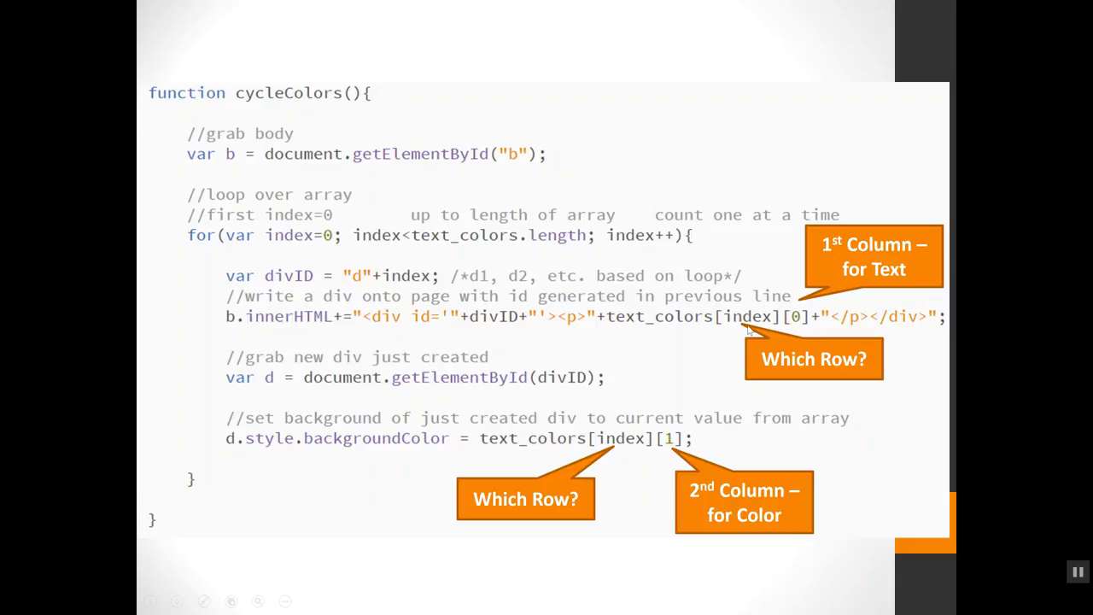
mouse_move(798, 320)
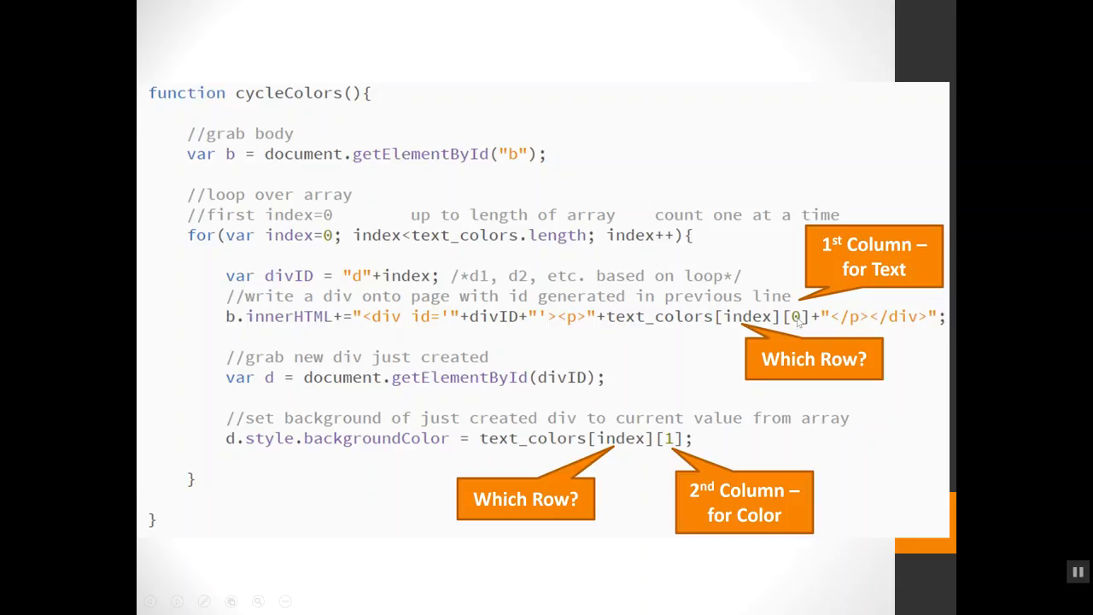
mouse_move(802, 329)
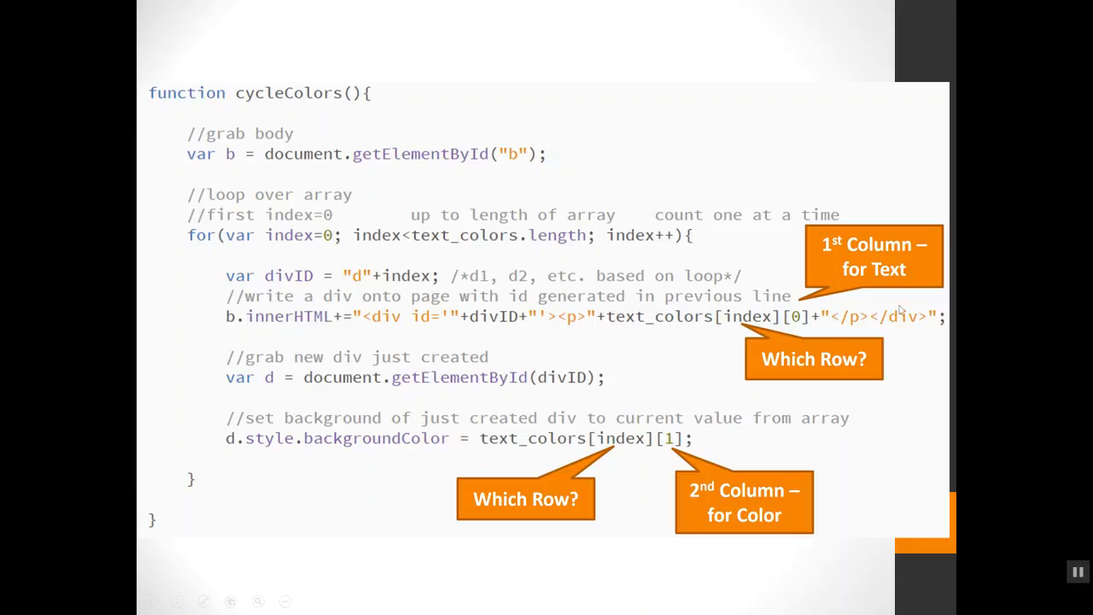
mouse_move(773, 281)
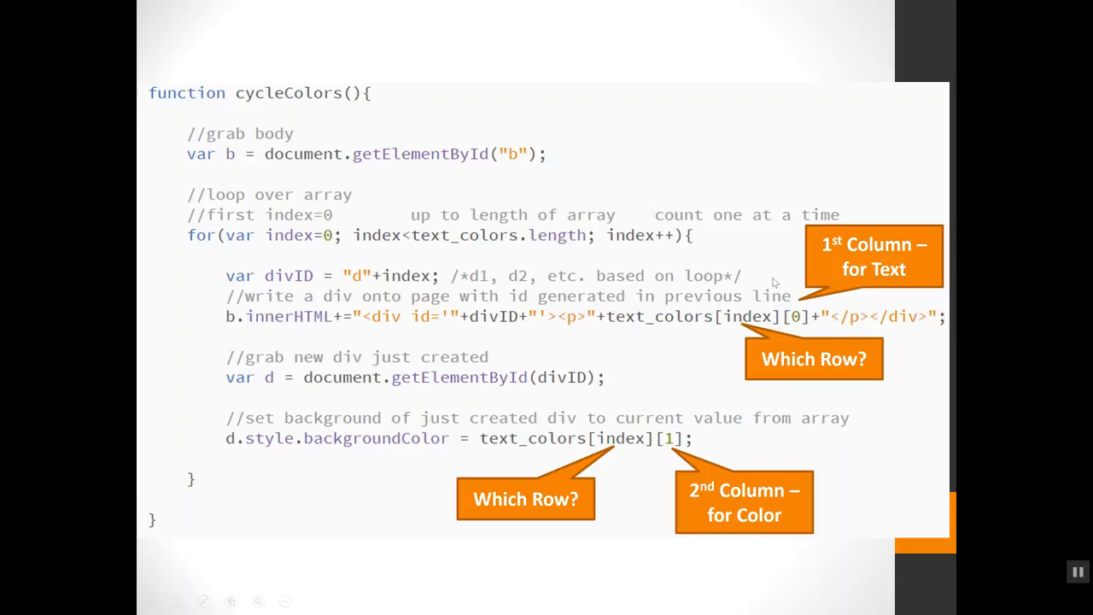
mouse_move(325, 323)
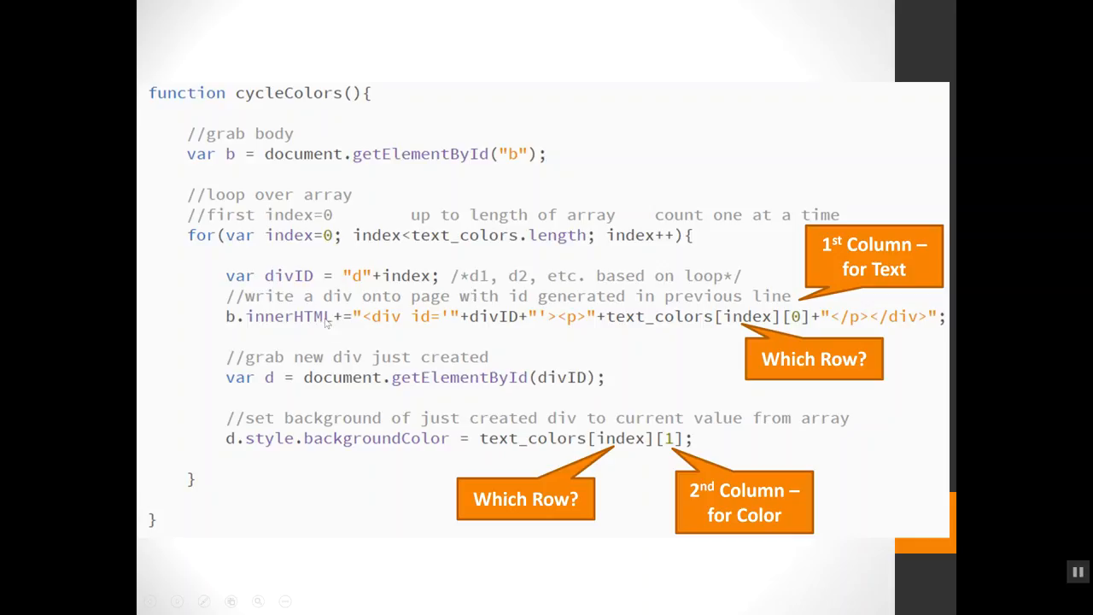
mouse_move(263, 407)
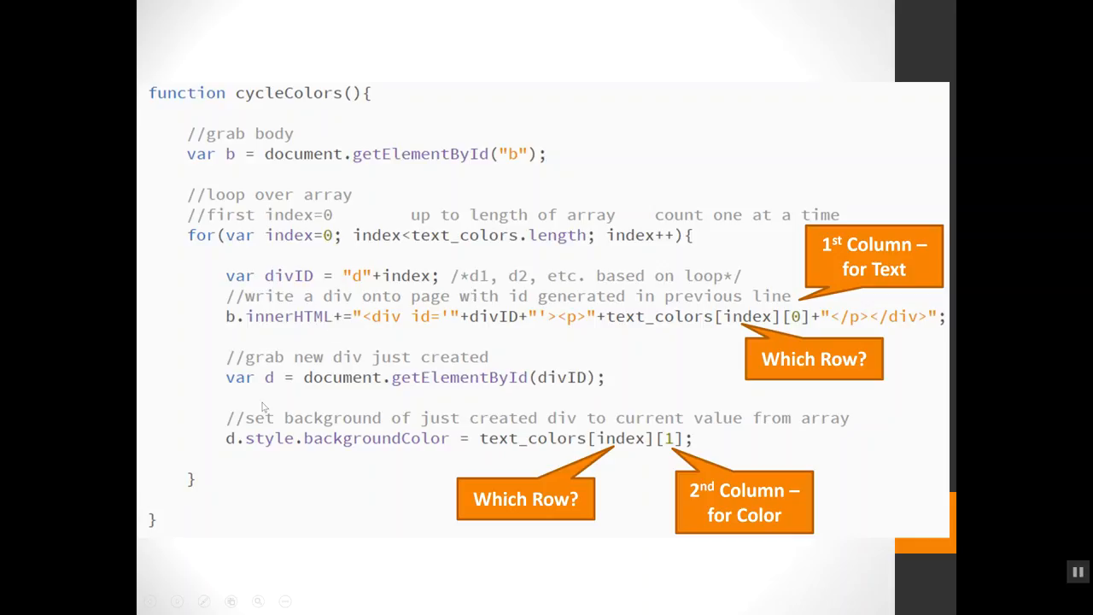
mouse_move(427, 399)
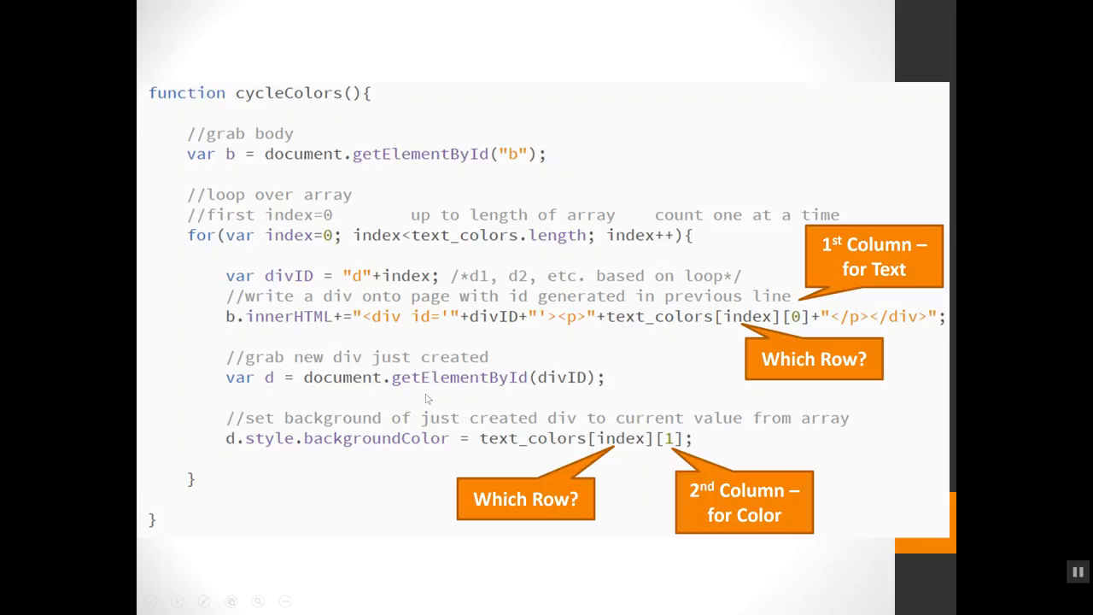
mouse_move(590, 384)
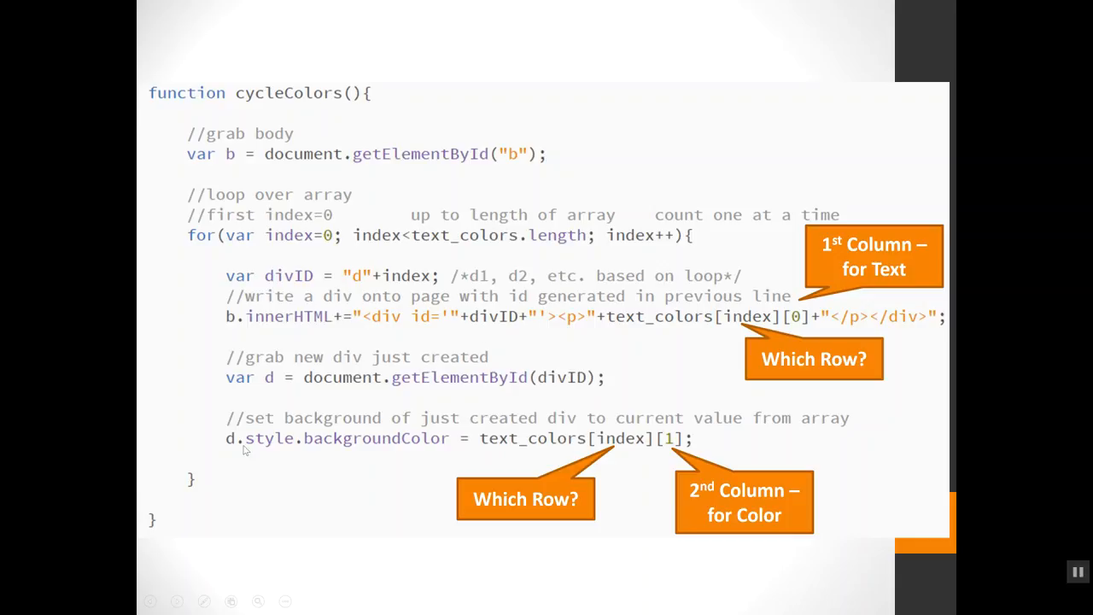
mouse_move(604, 456)
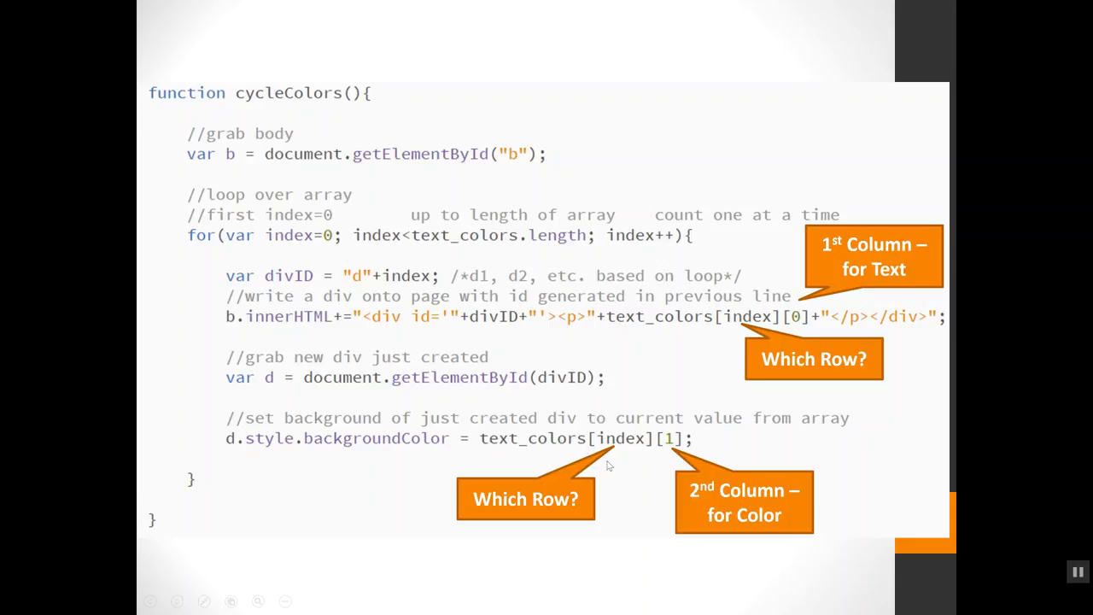
mouse_move(623, 431)
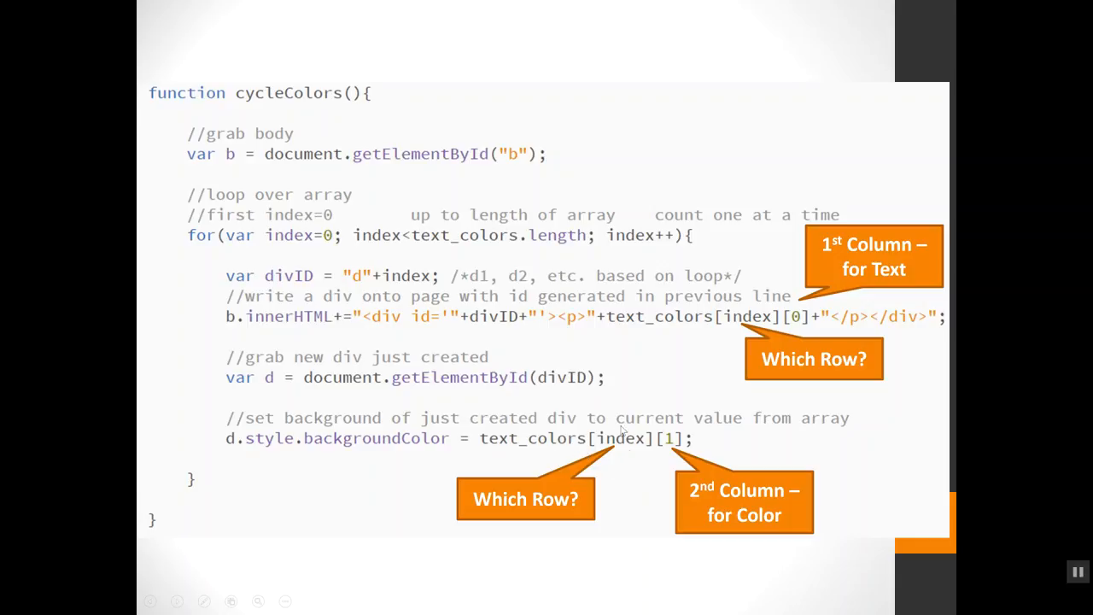
mouse_move(751, 337)
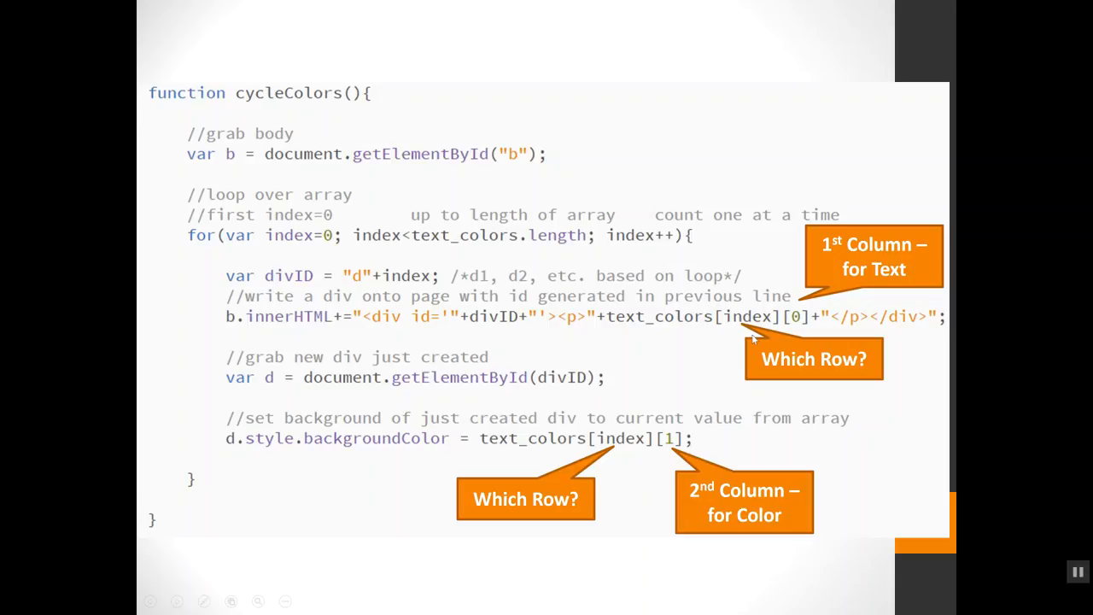
mouse_move(608, 437)
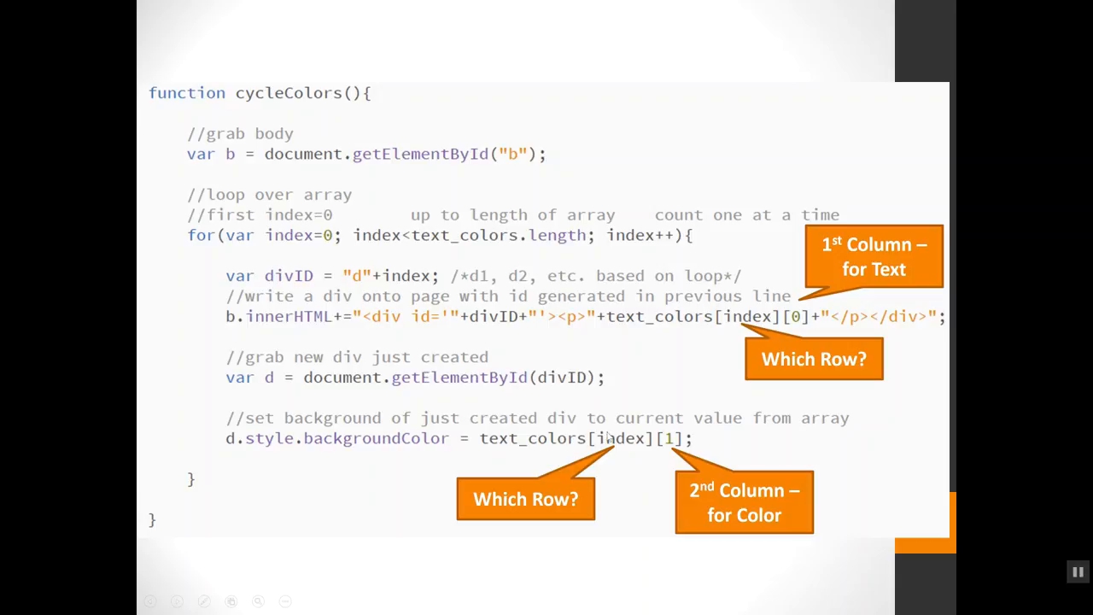
mouse_move(632, 445)
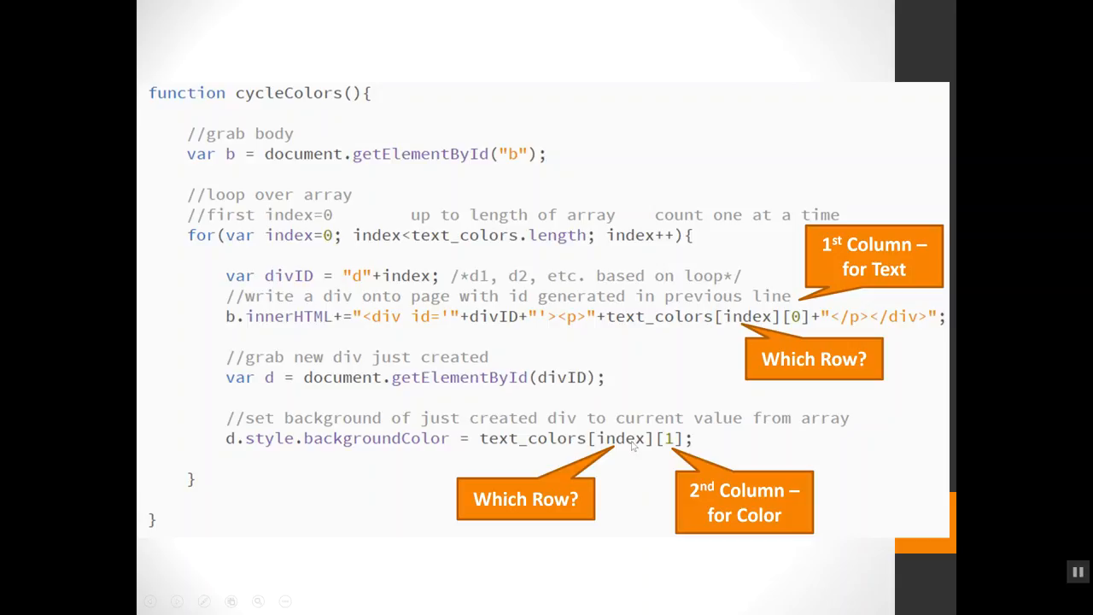
mouse_move(675, 438)
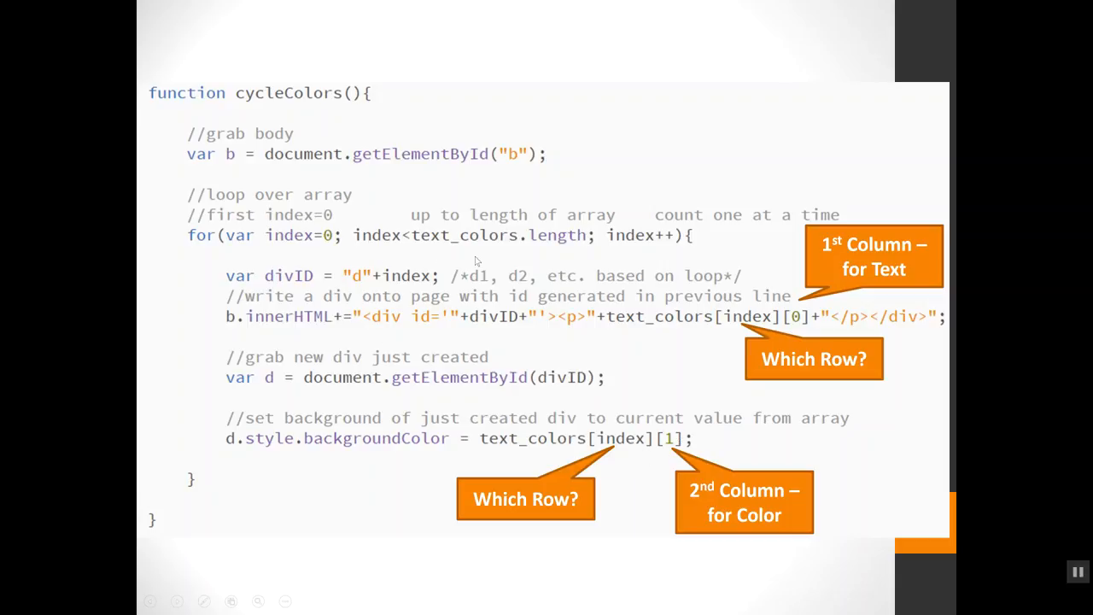
mouse_move(675, 319)
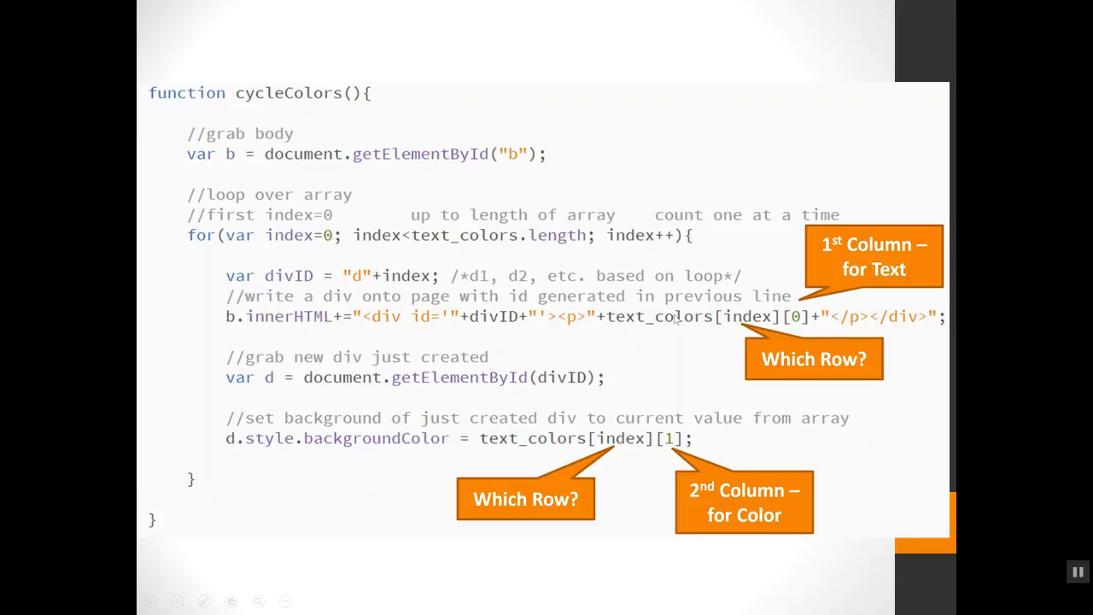
mouse_move(588, 453)
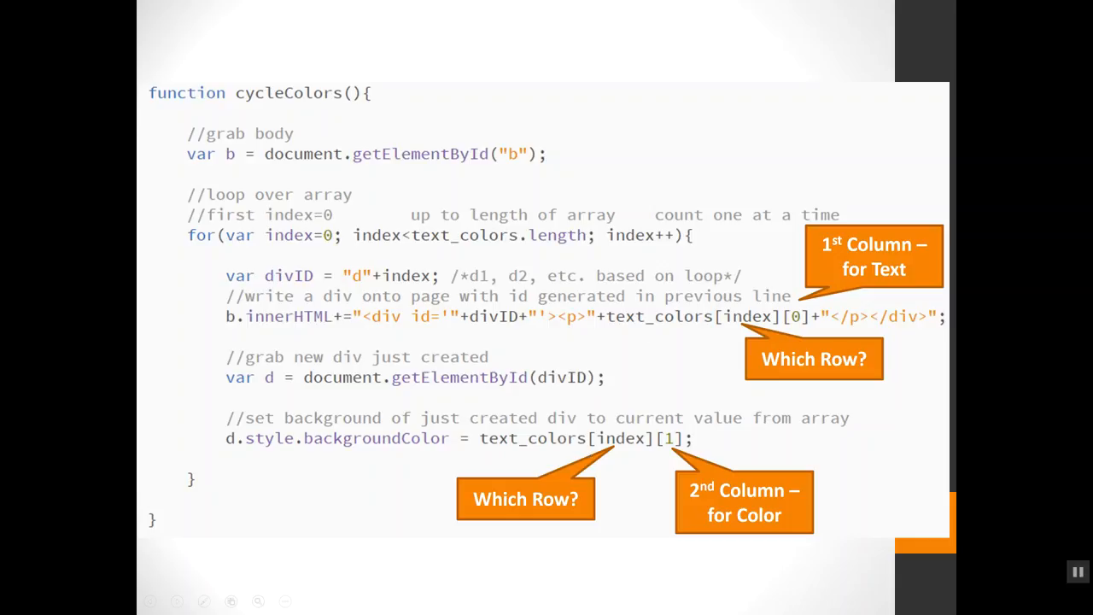
mouse_move(726, 137)
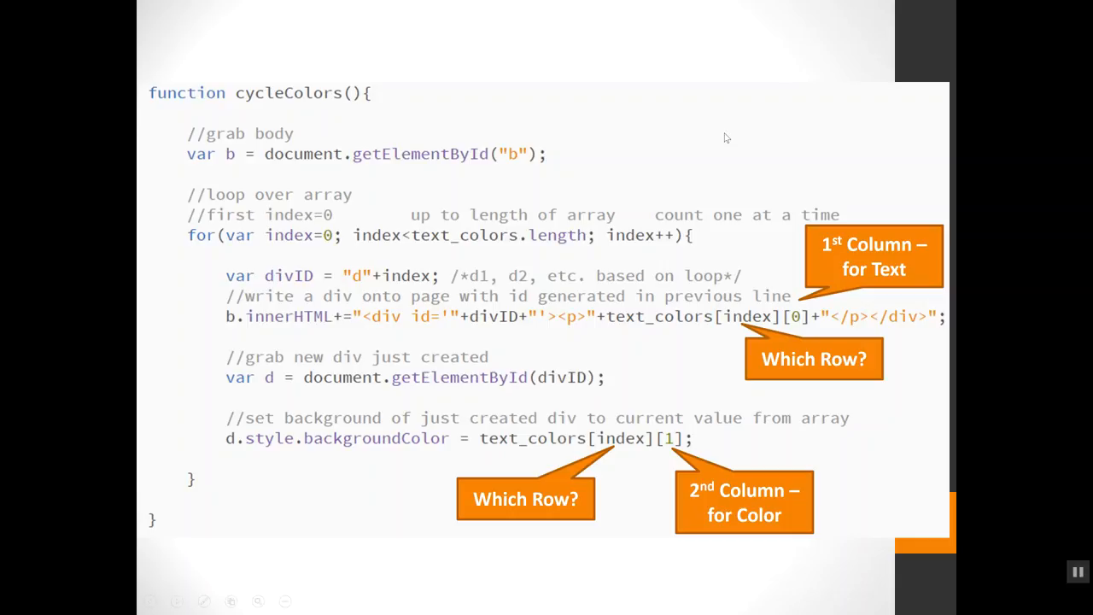
mouse_move(1085, 553)
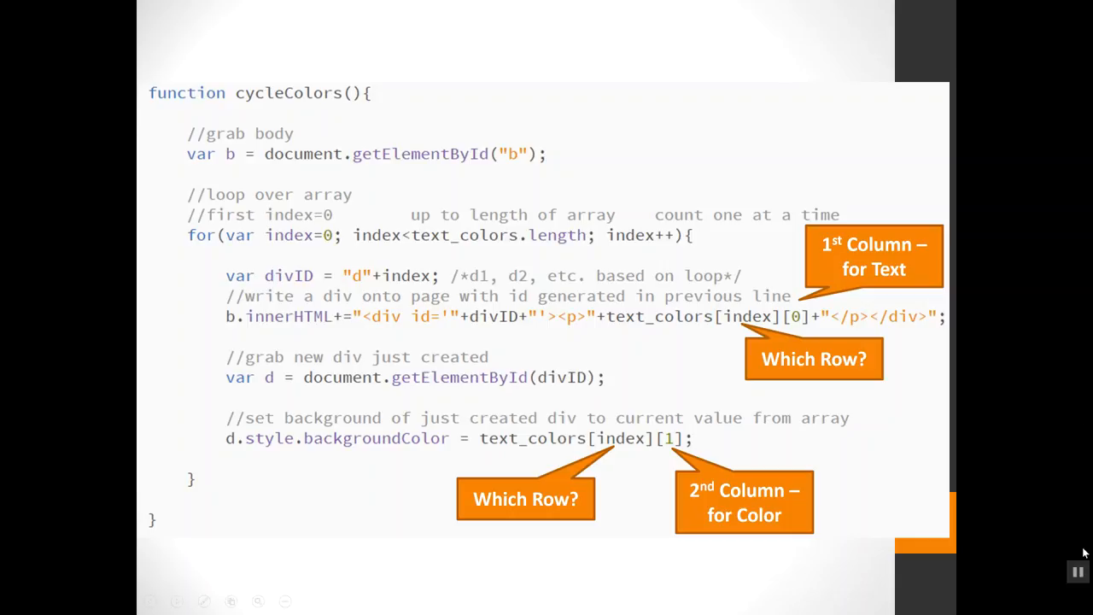